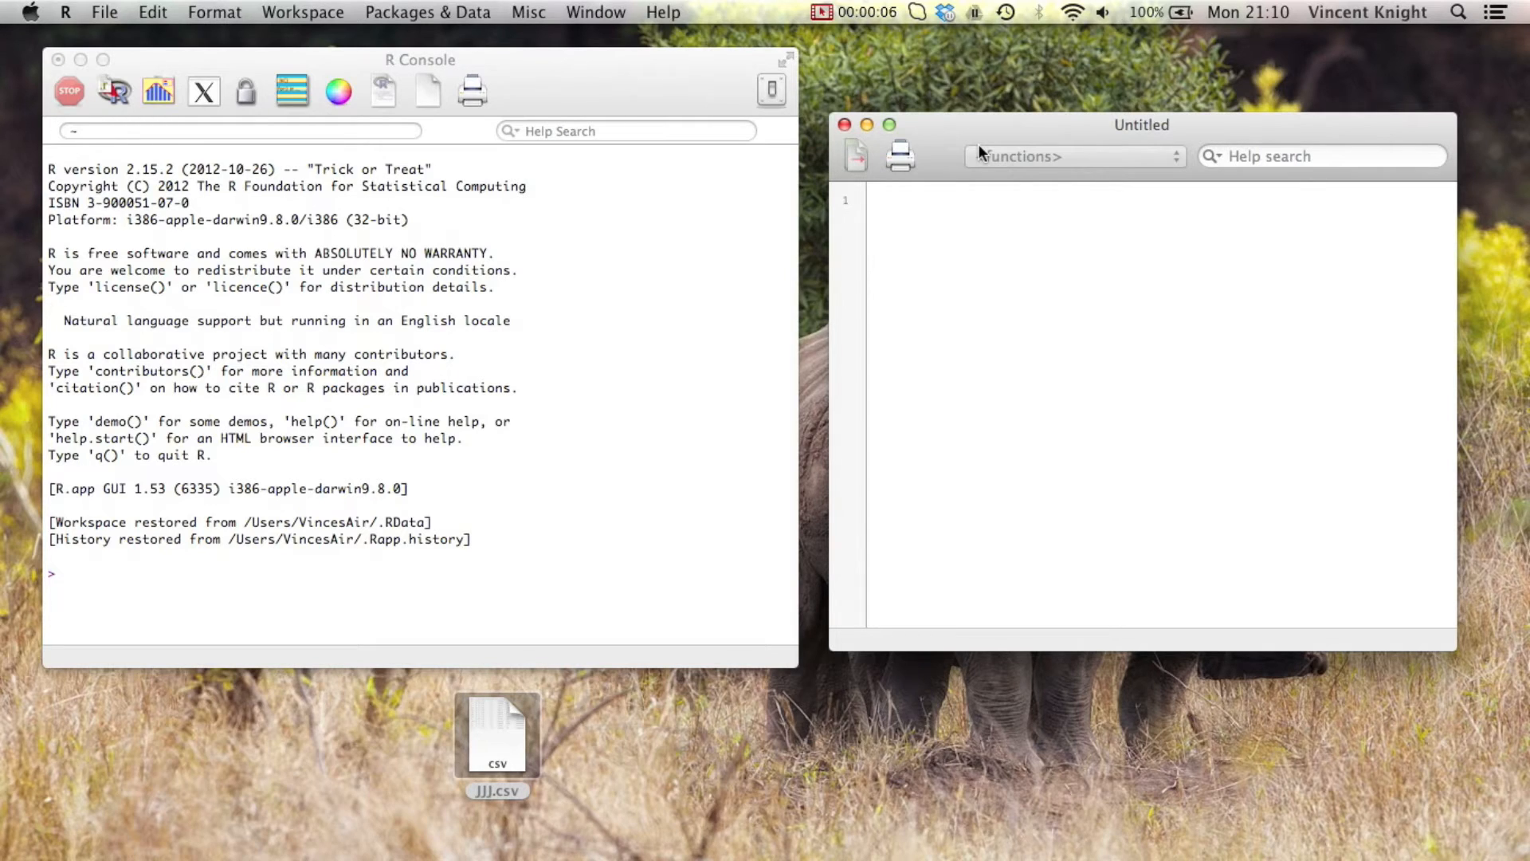
# Run ls() and print first_data_set, showing the rows Bob 23 and Billy 25
pyautogui.click(883, 201)
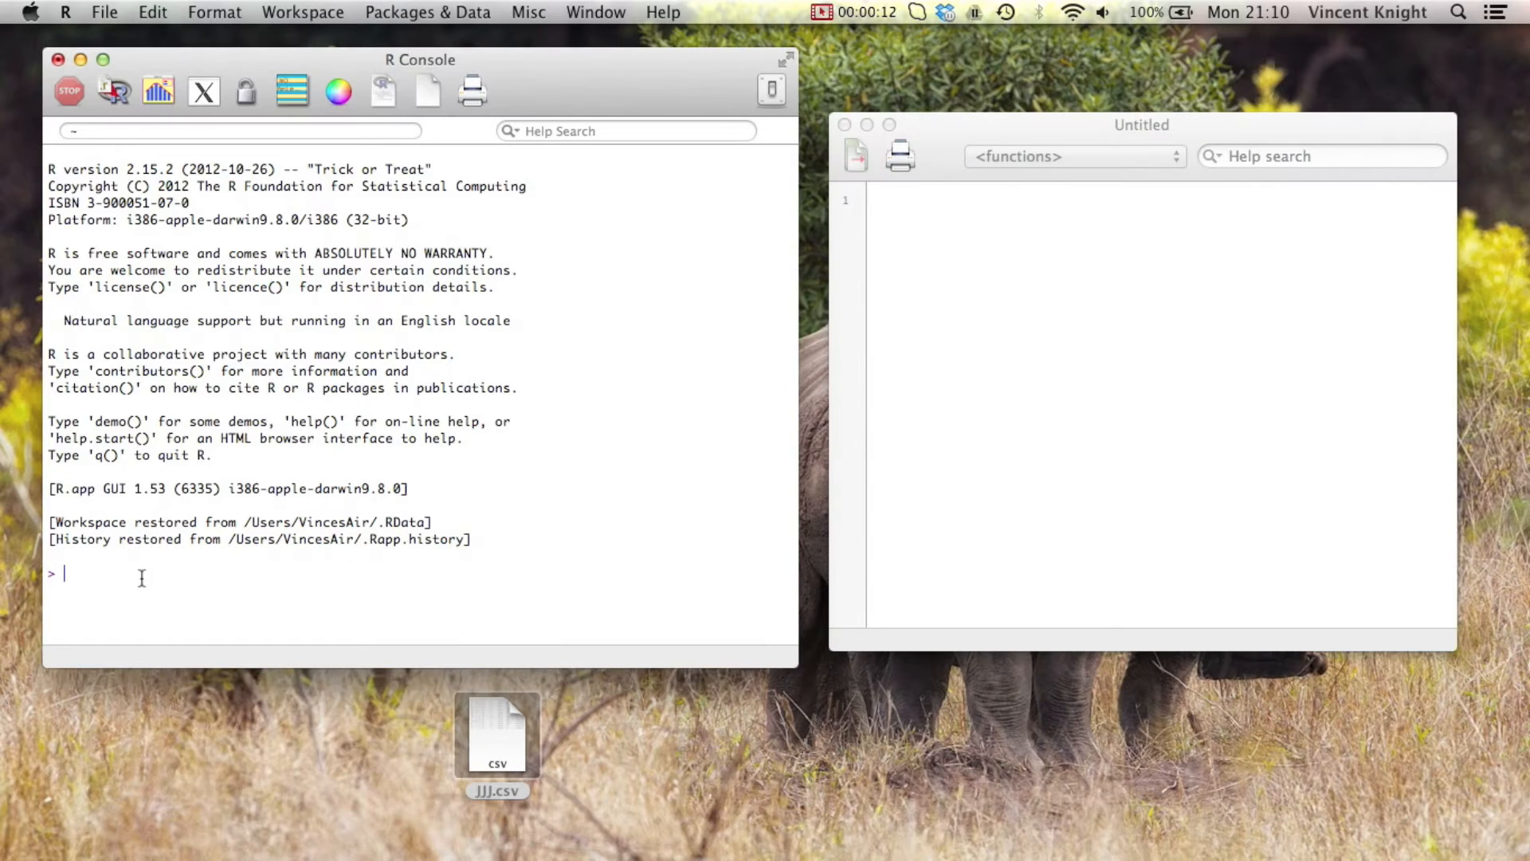
pyautogui.write('ls()')
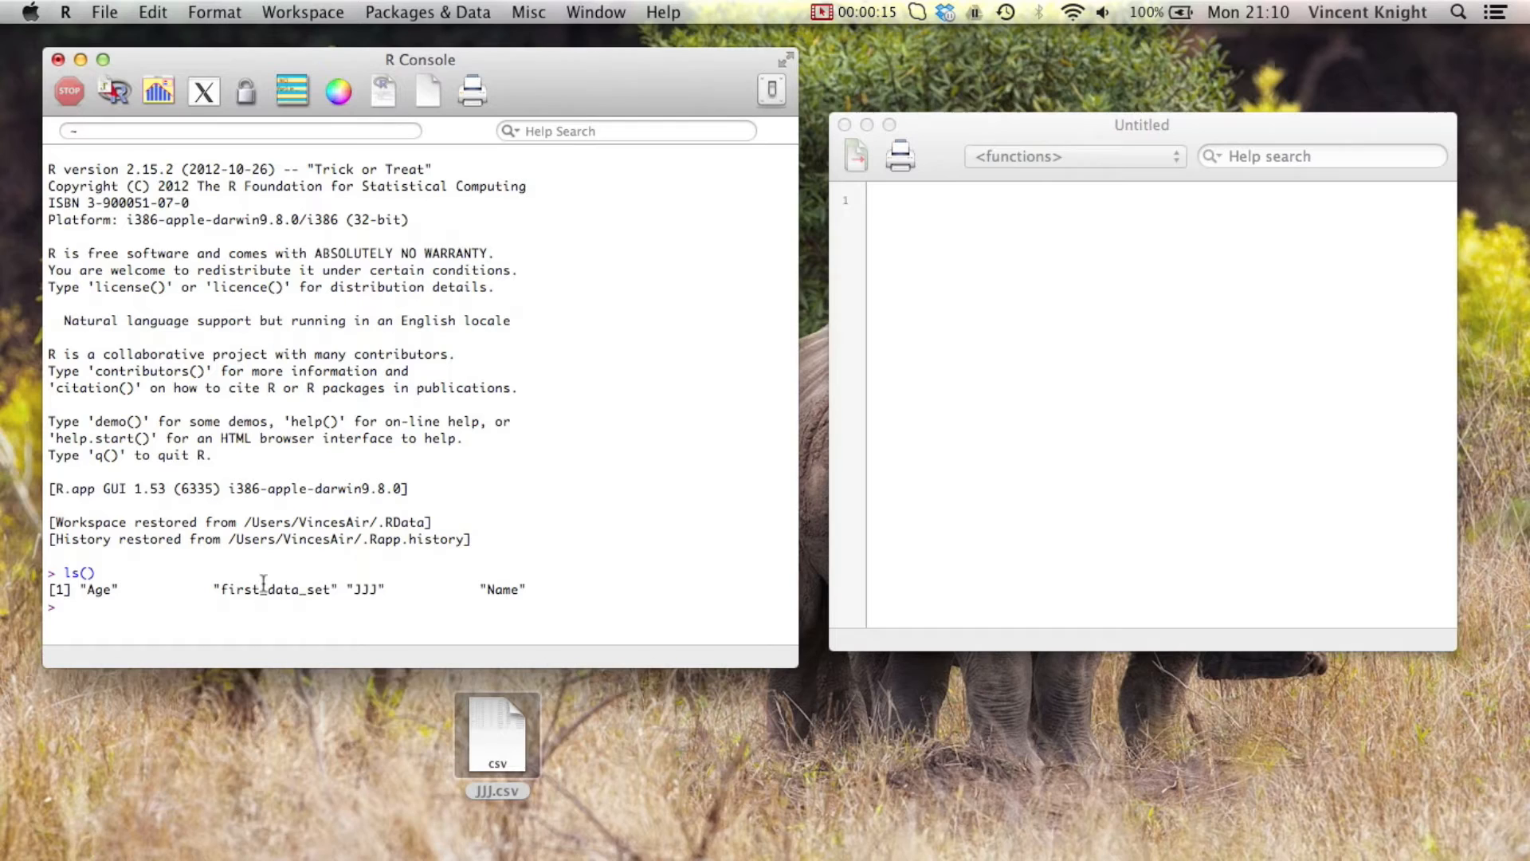
pyautogui.write('first_dat')
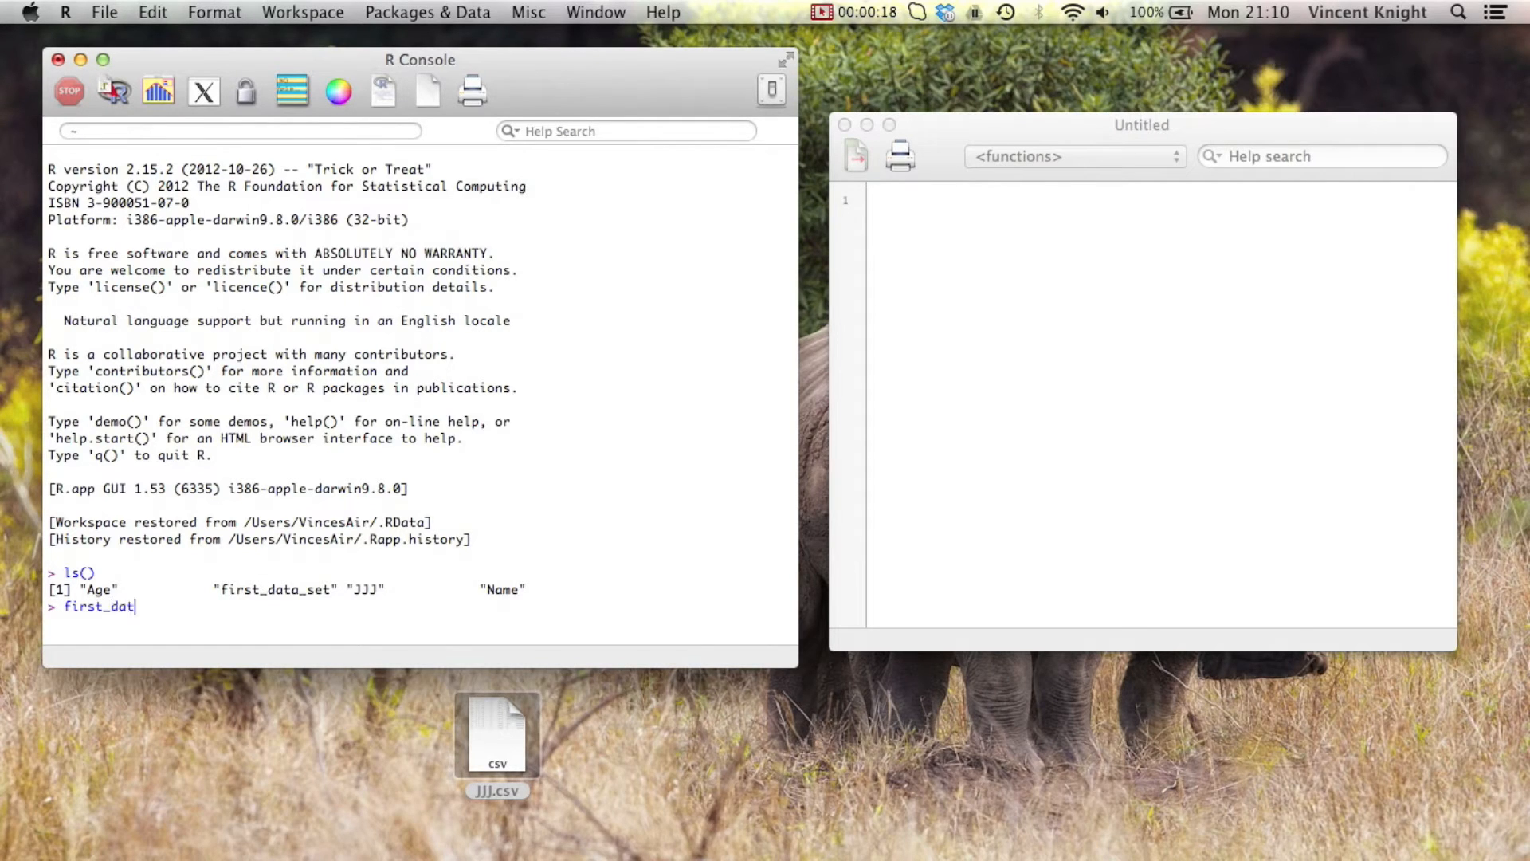
pyautogui.write('a_set')
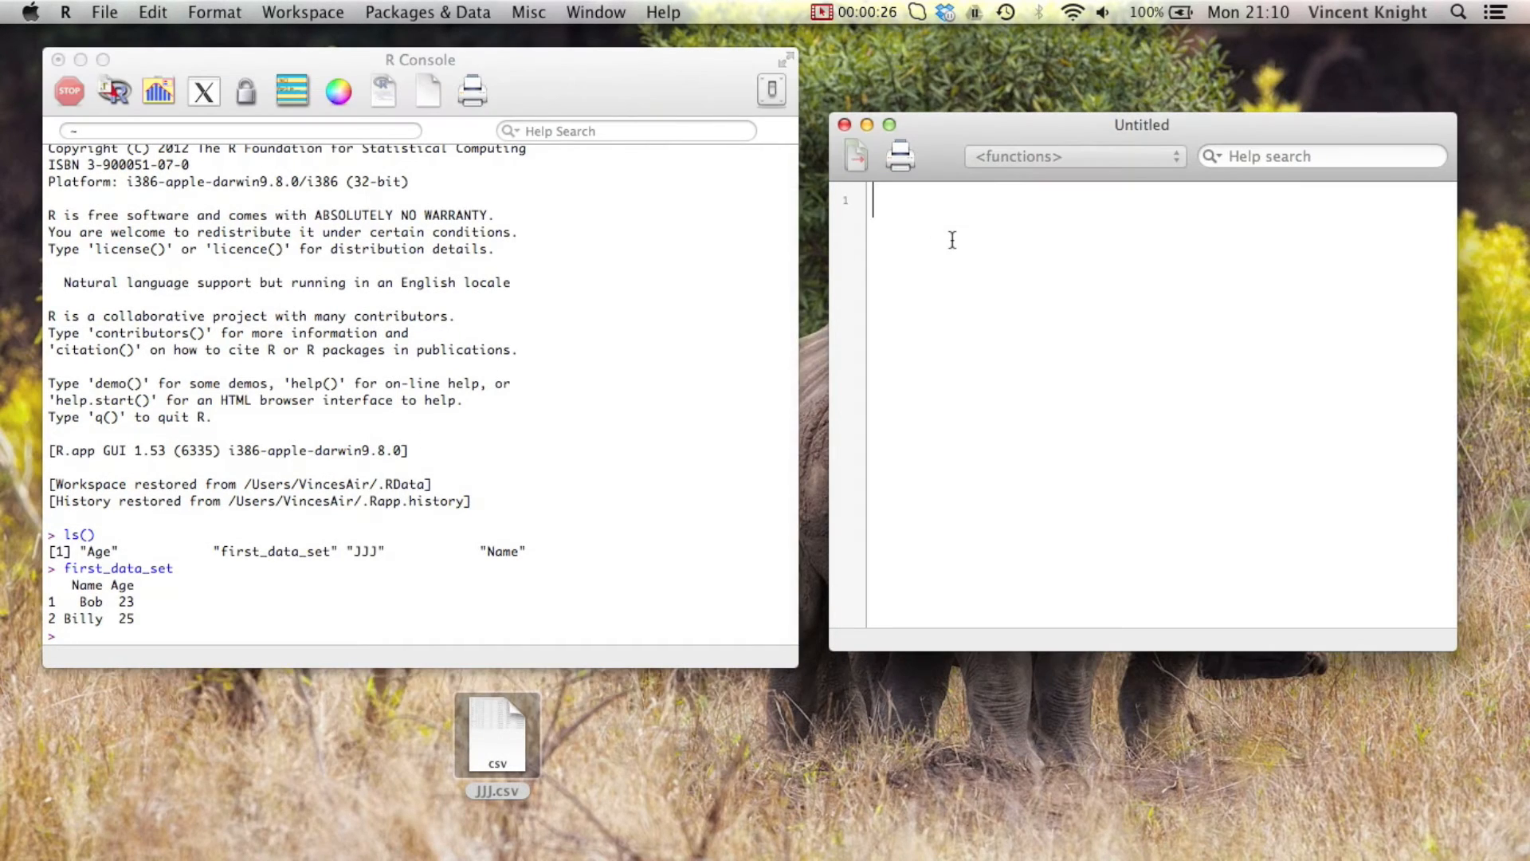
# Run write.csv(first_data_set, "~/Desktop/first_data_set.csv") to save the table as a CSV on the Desktop
pyautogui.write('write.csv(')
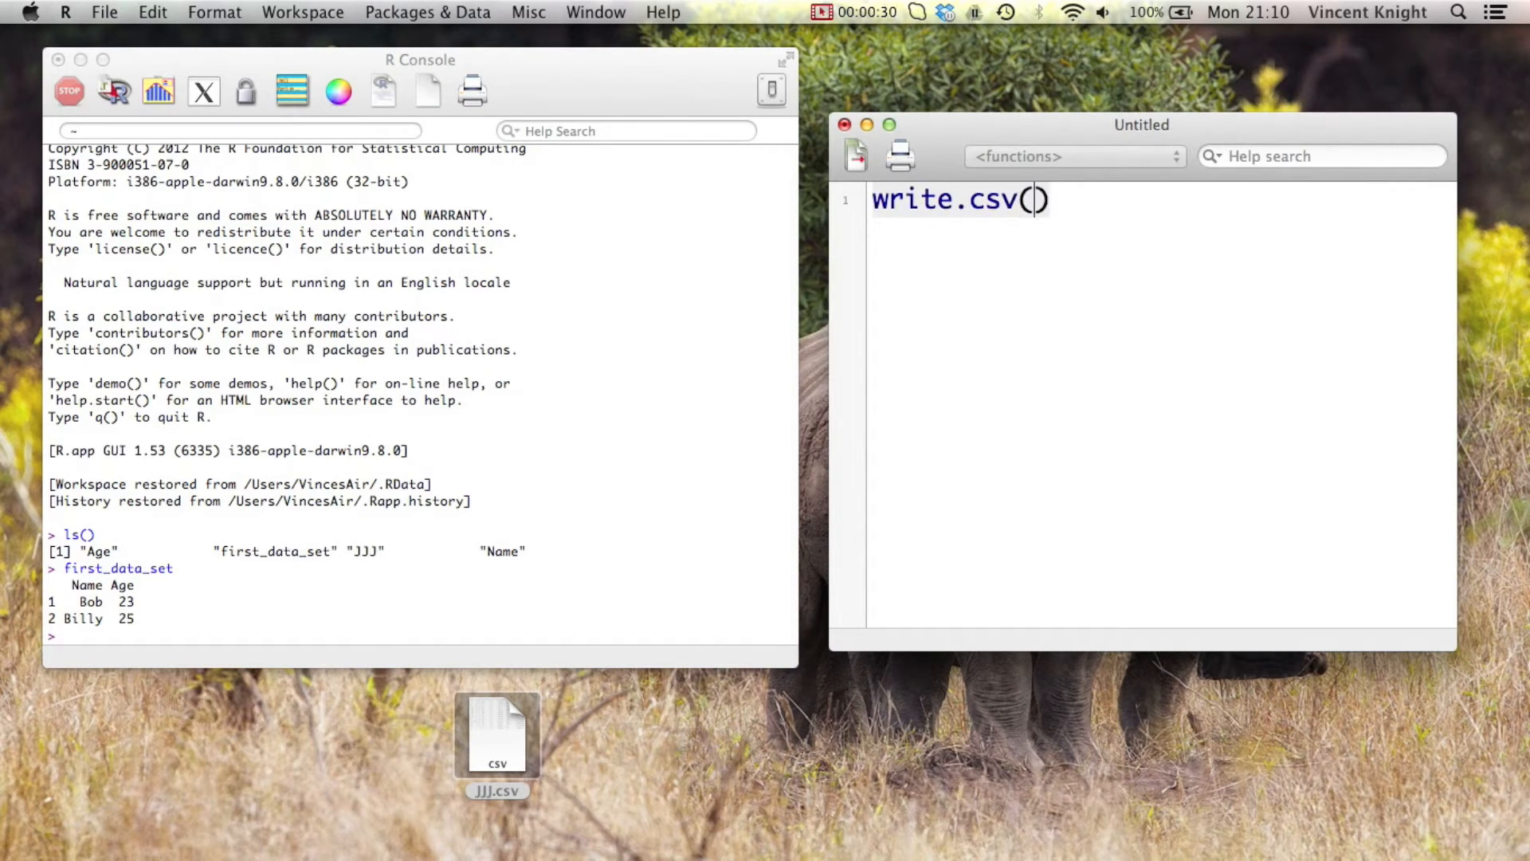
pyautogui.click(1038, 199)
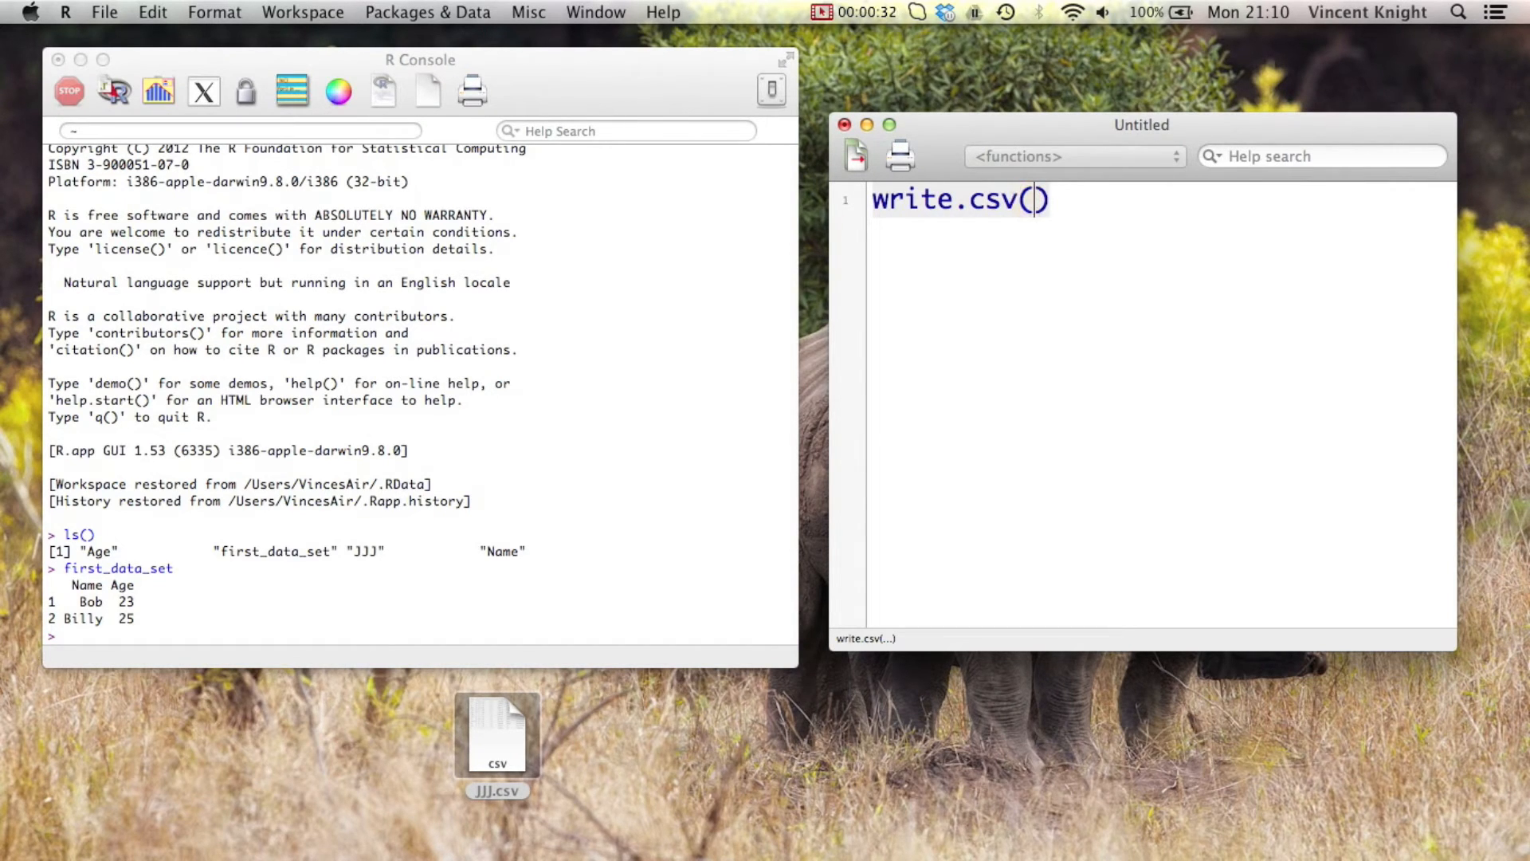
pyautogui.write('first_data')
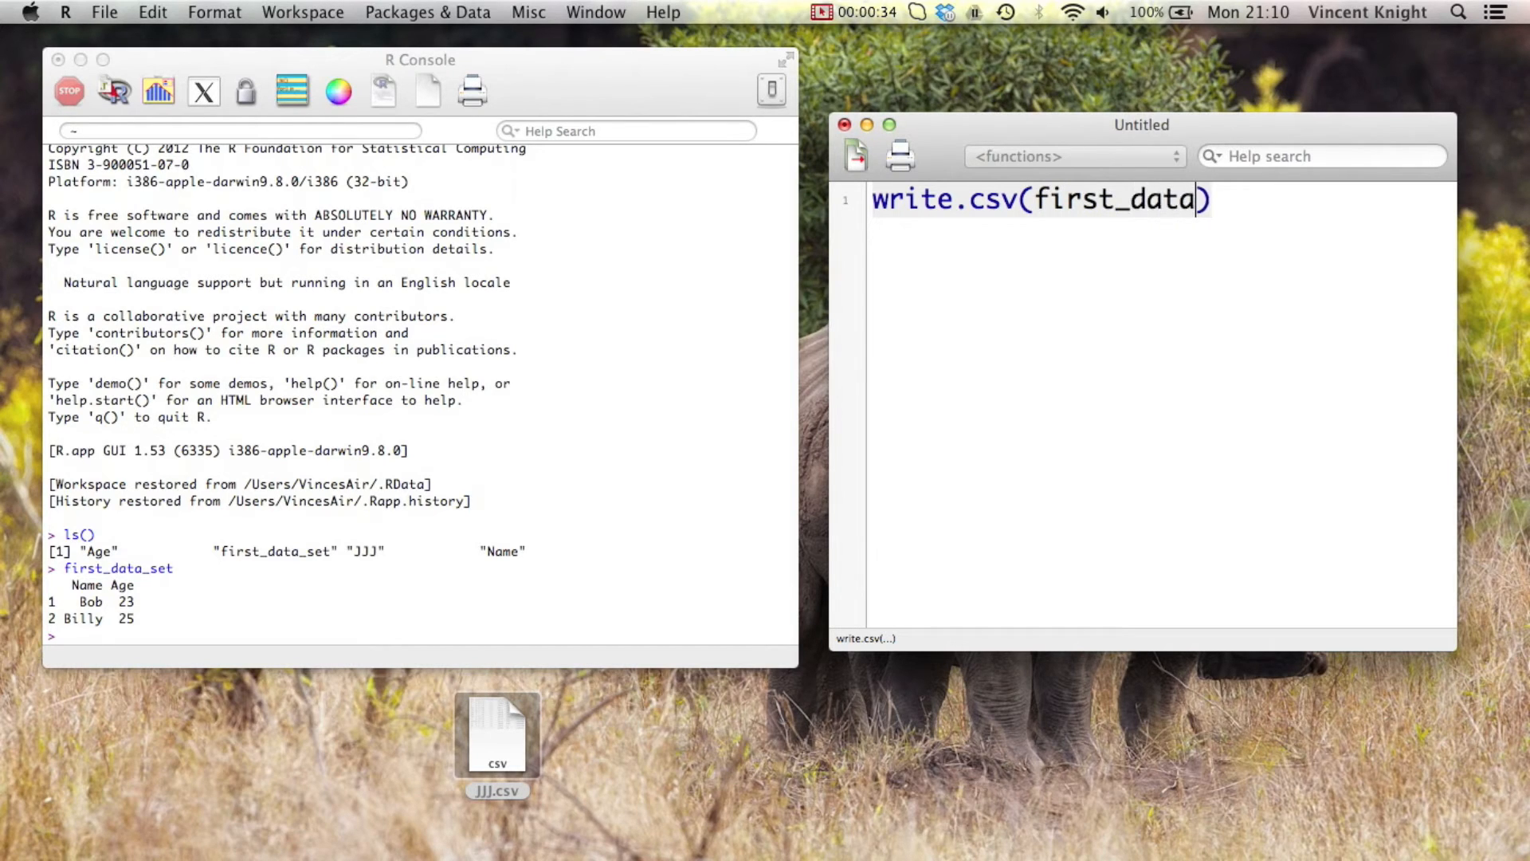
pyautogui.write('_set')
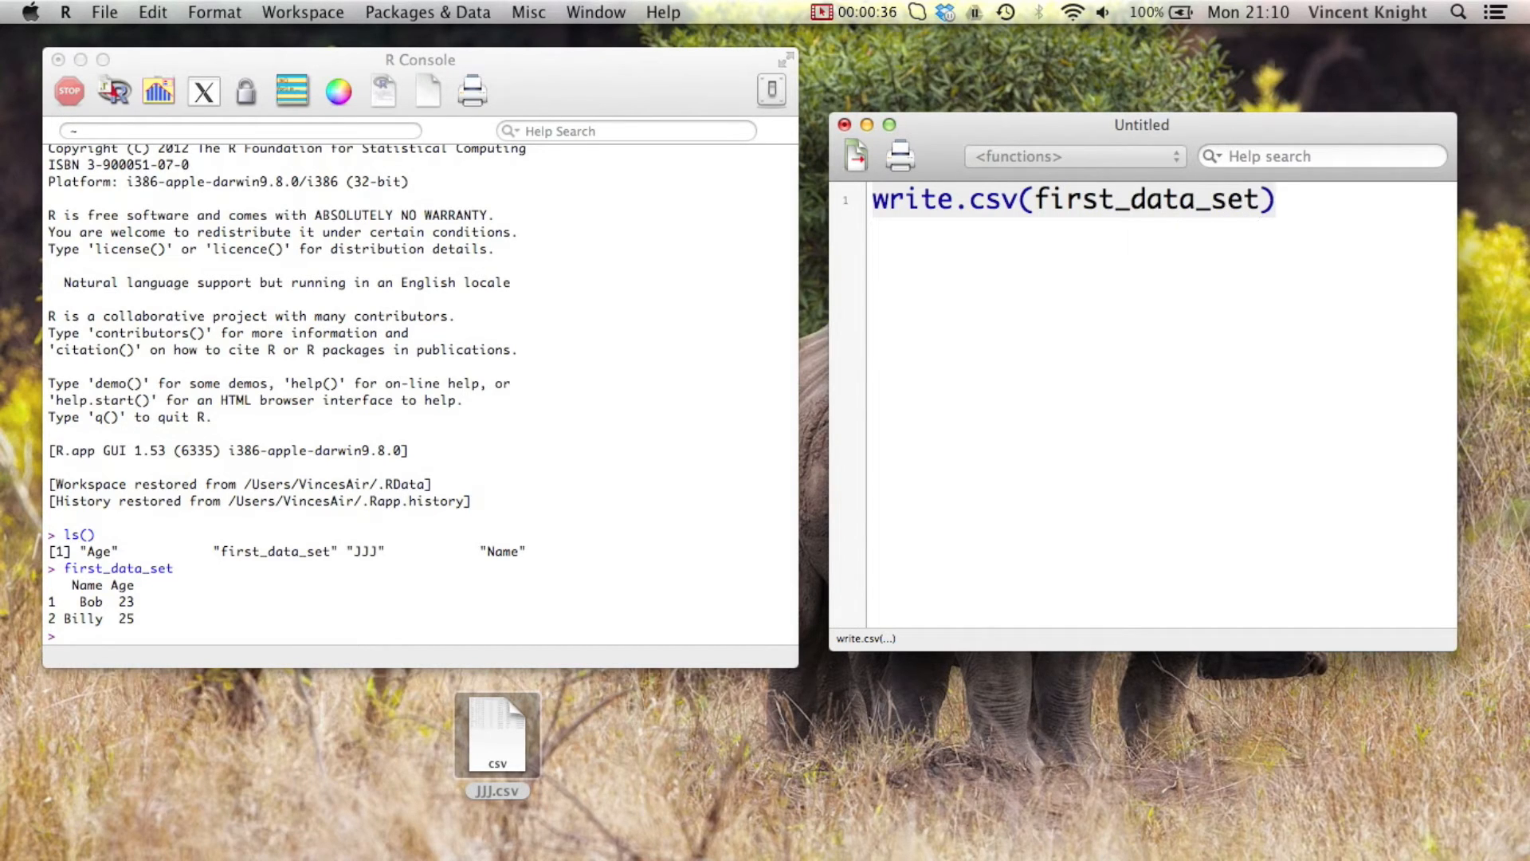
pyautogui.write(',""')
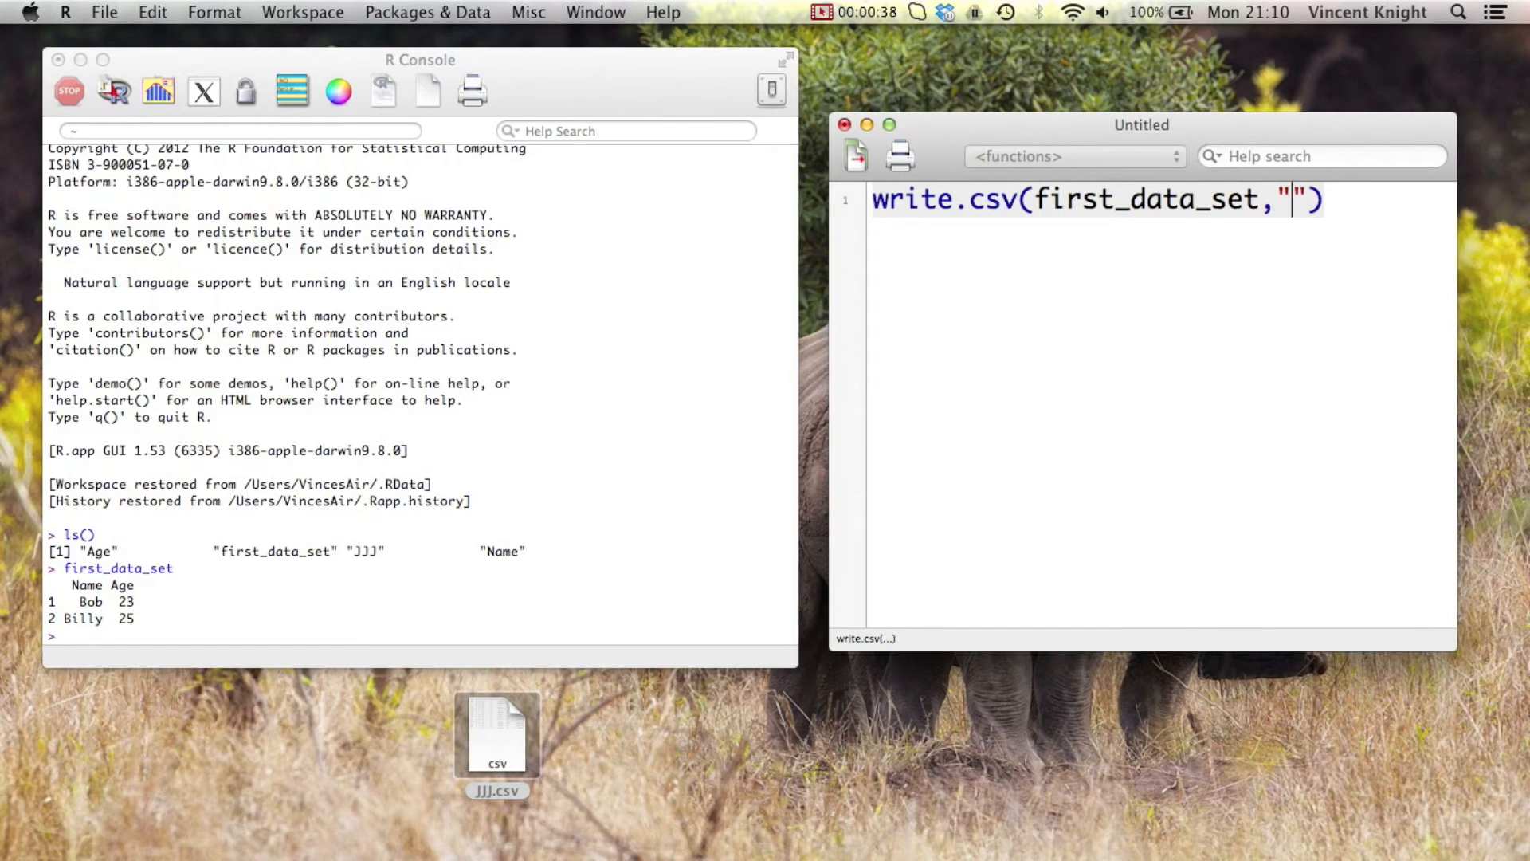
pyautogui.write('~/Desktop')
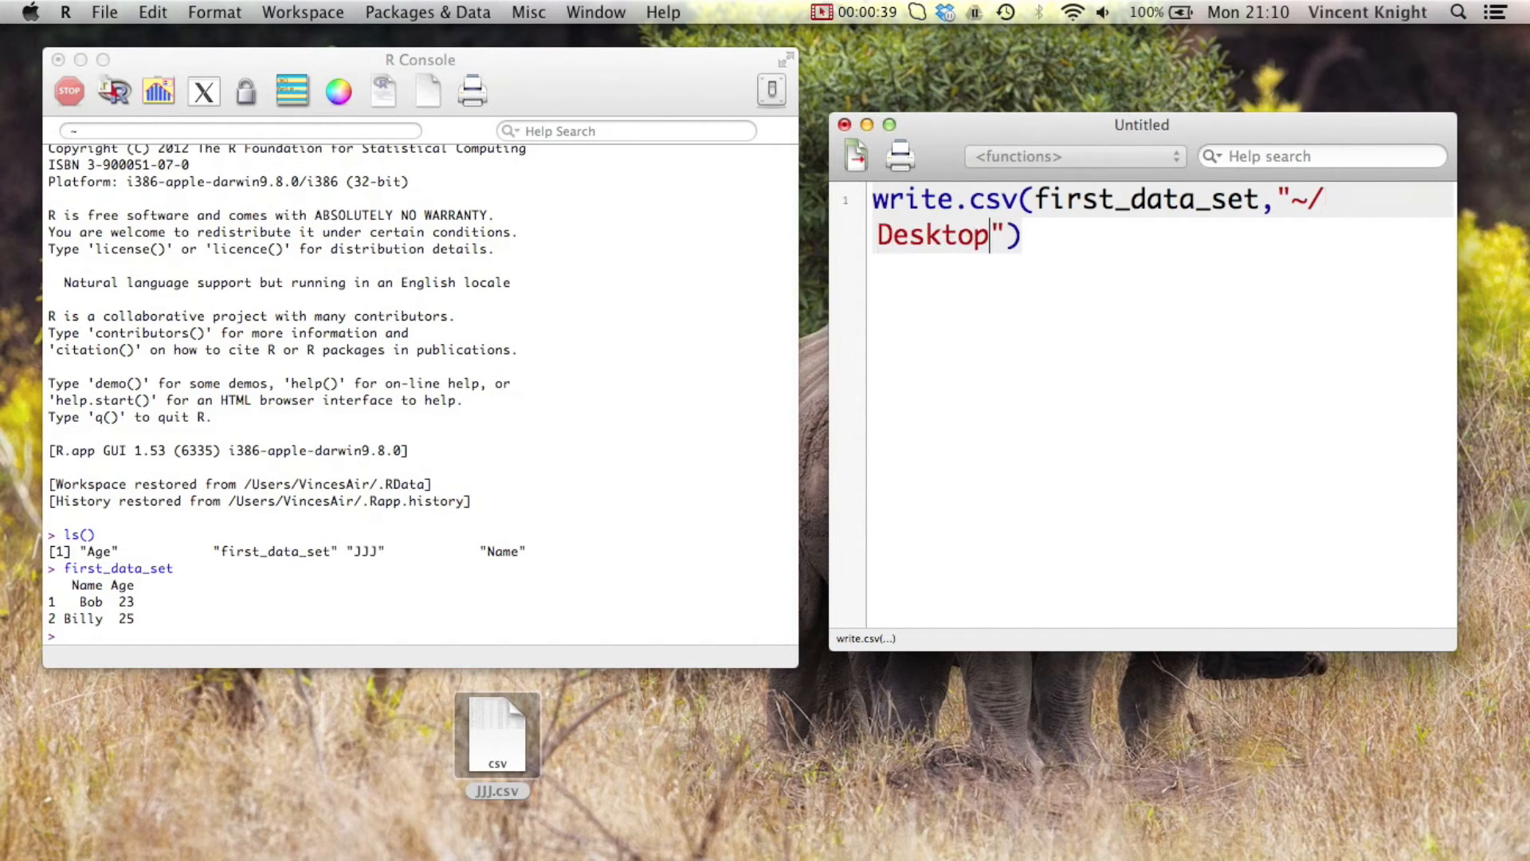
pyautogui.write('/first')
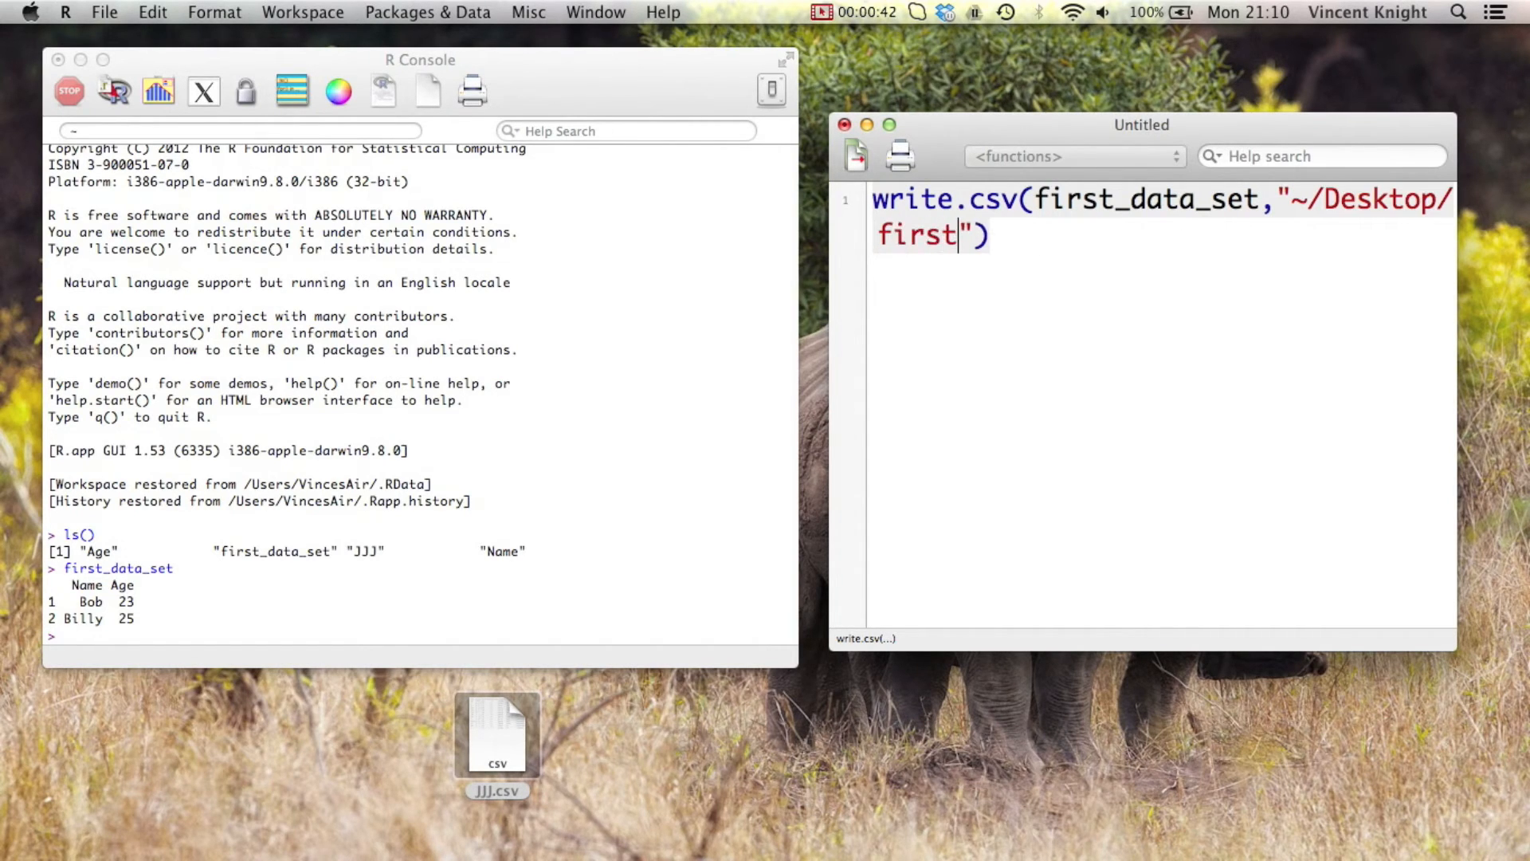
pyautogui.write('_data_')
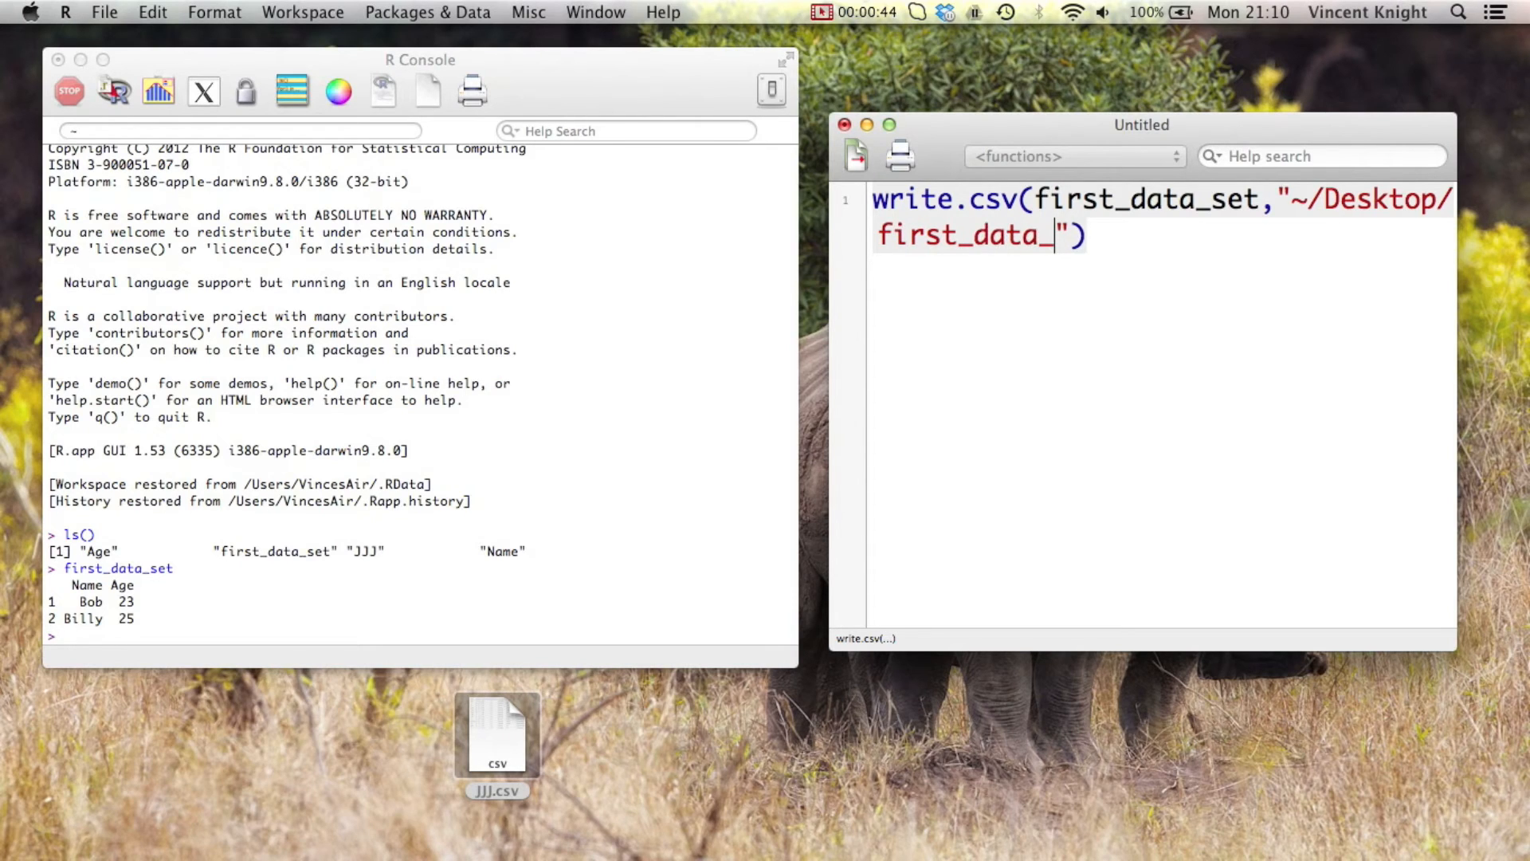
pyautogui.write('set.csv')
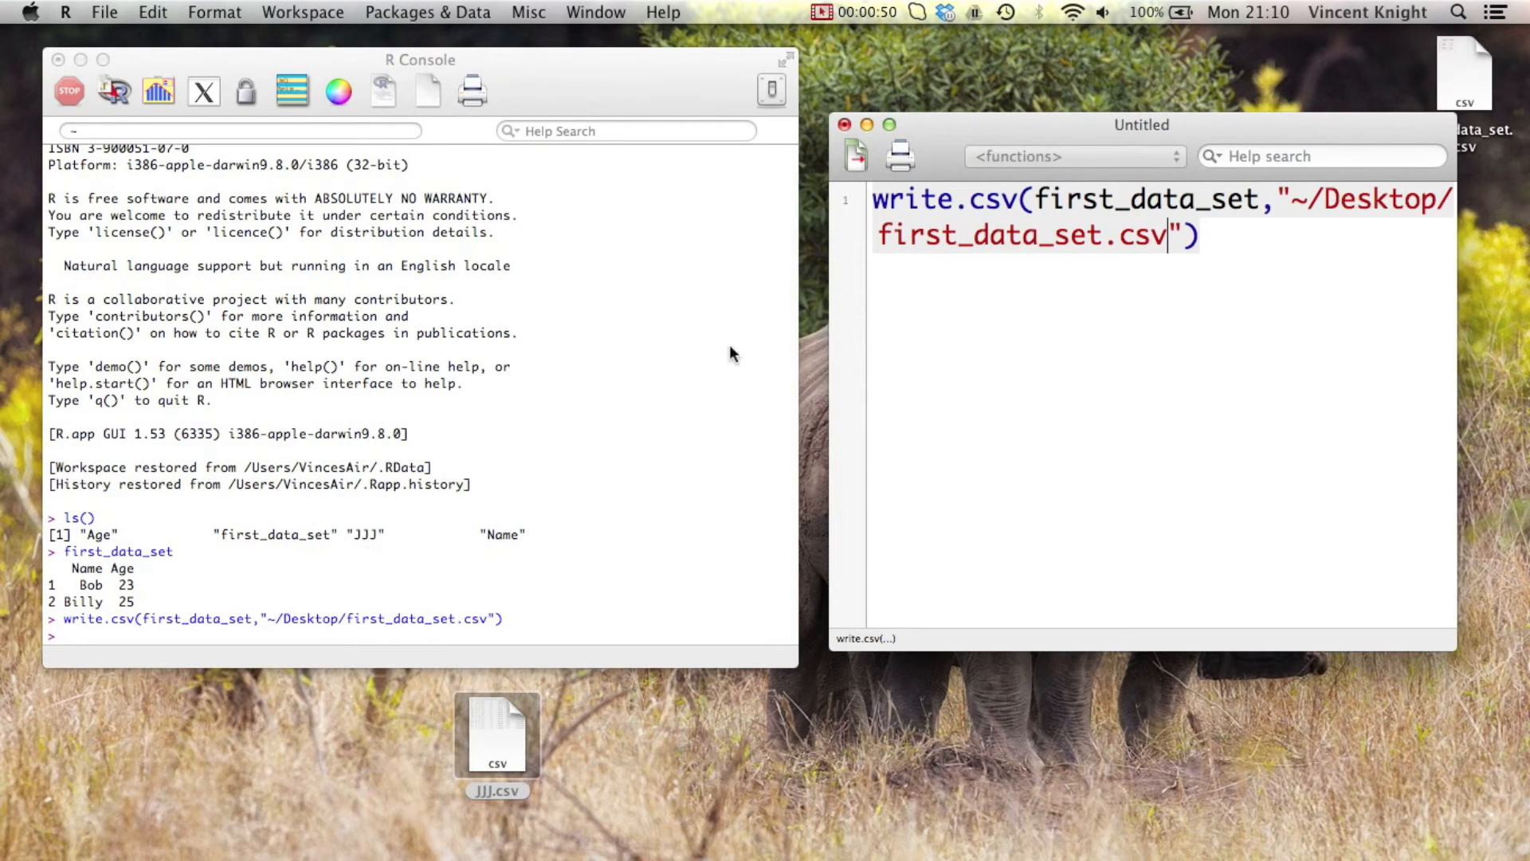
# Open first_data_set.csv from the Desktop in TextEdit via Open With
pyautogui.click(684, 722)
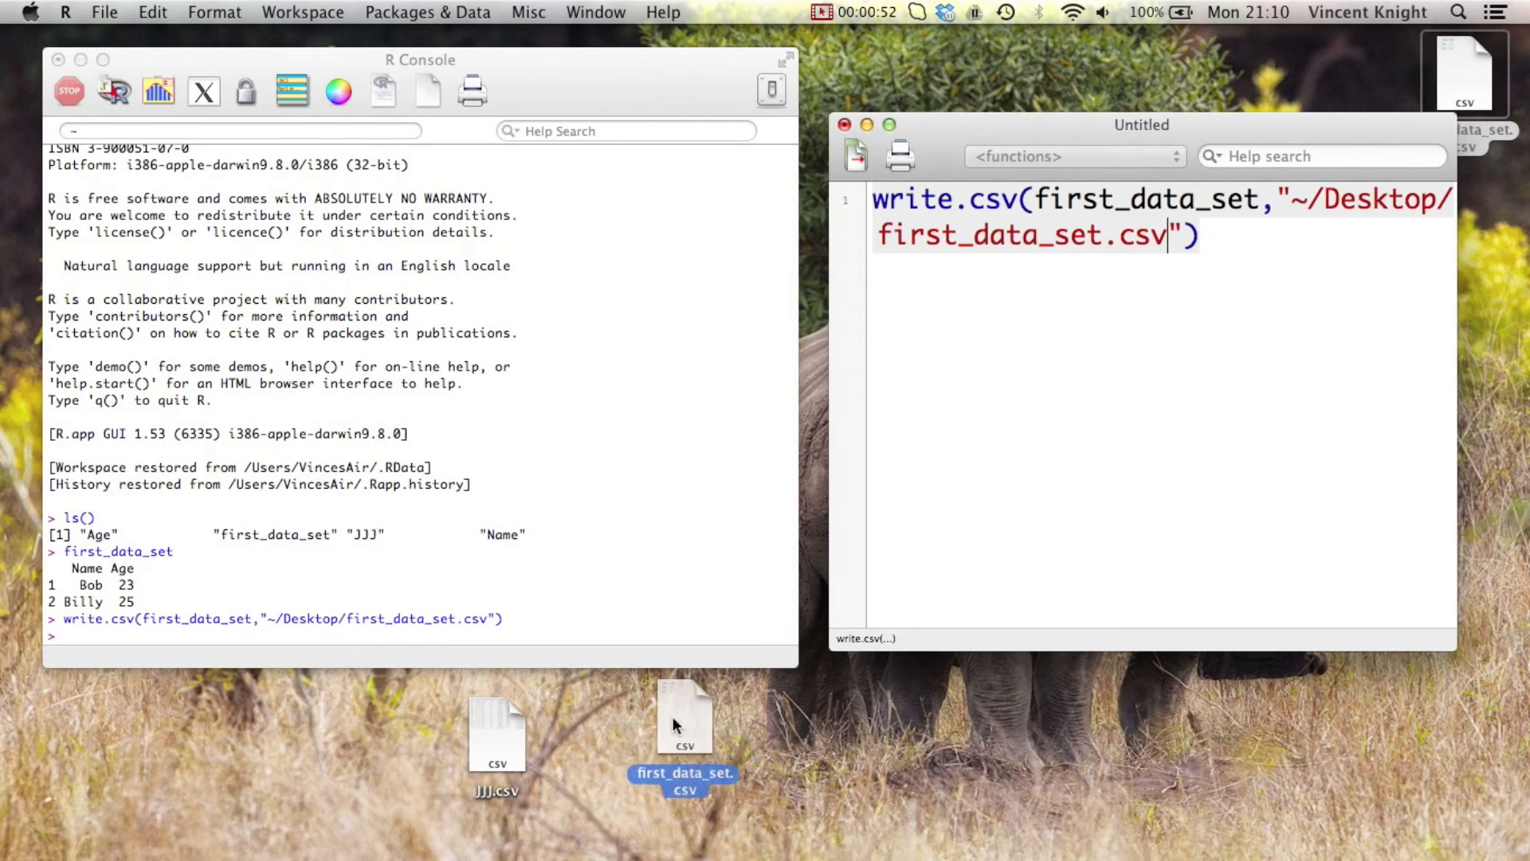
pyautogui.rightClick(684, 722)
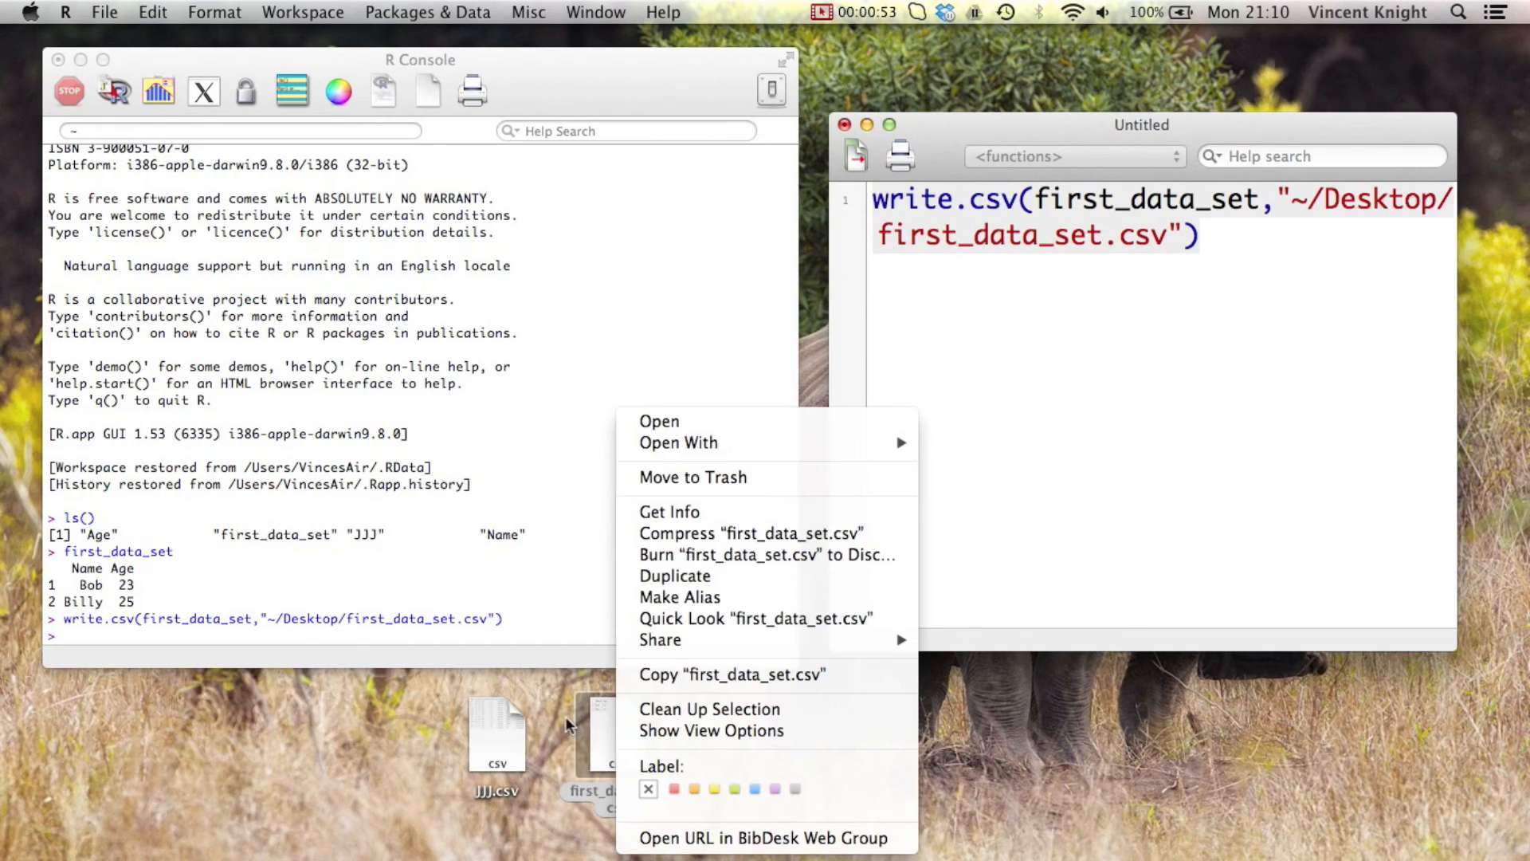
pyautogui.click(658, 421)
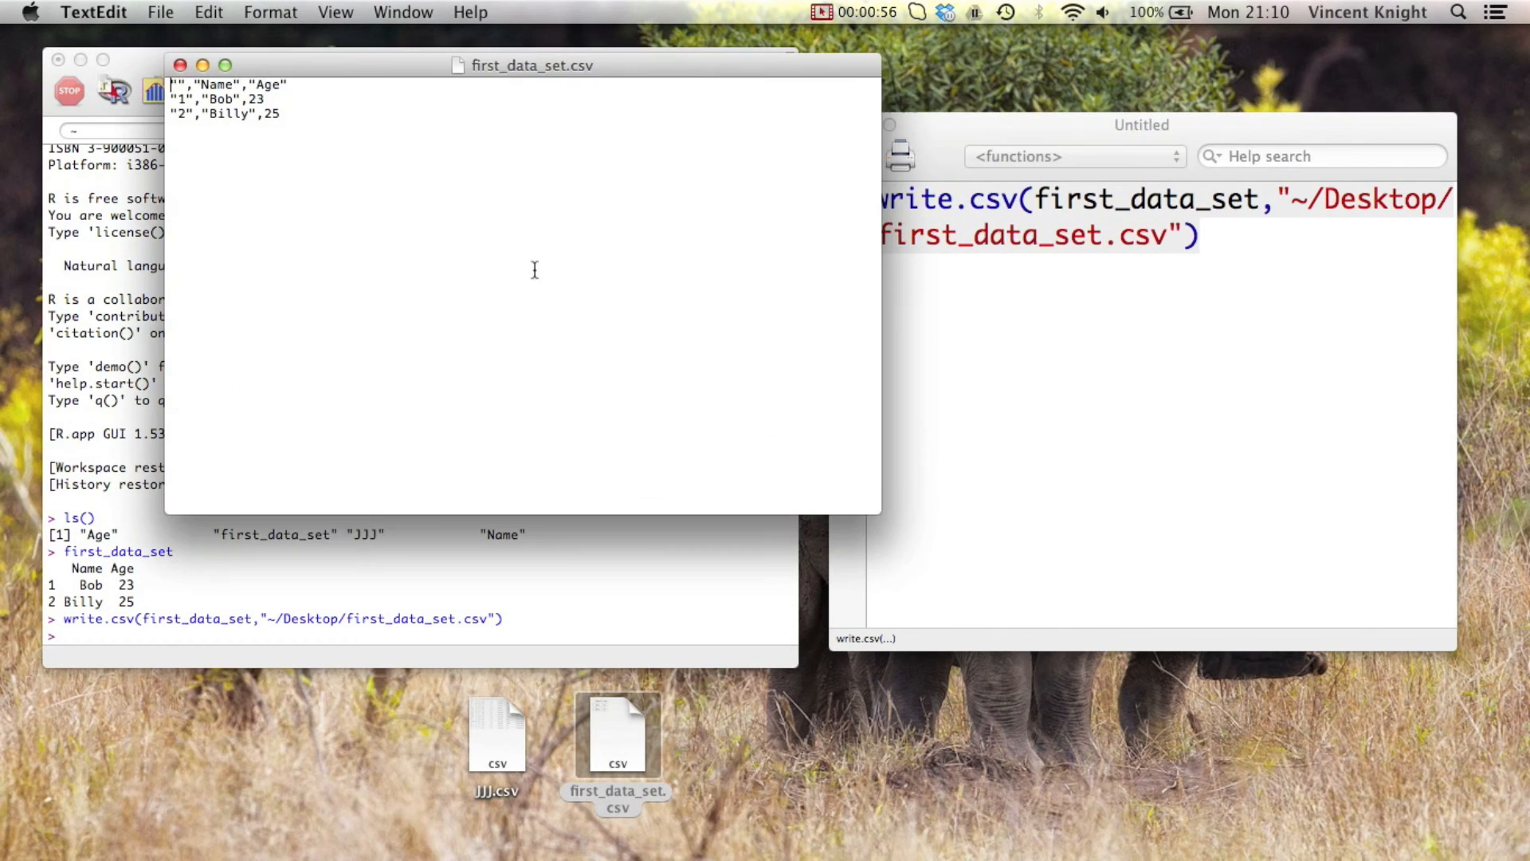